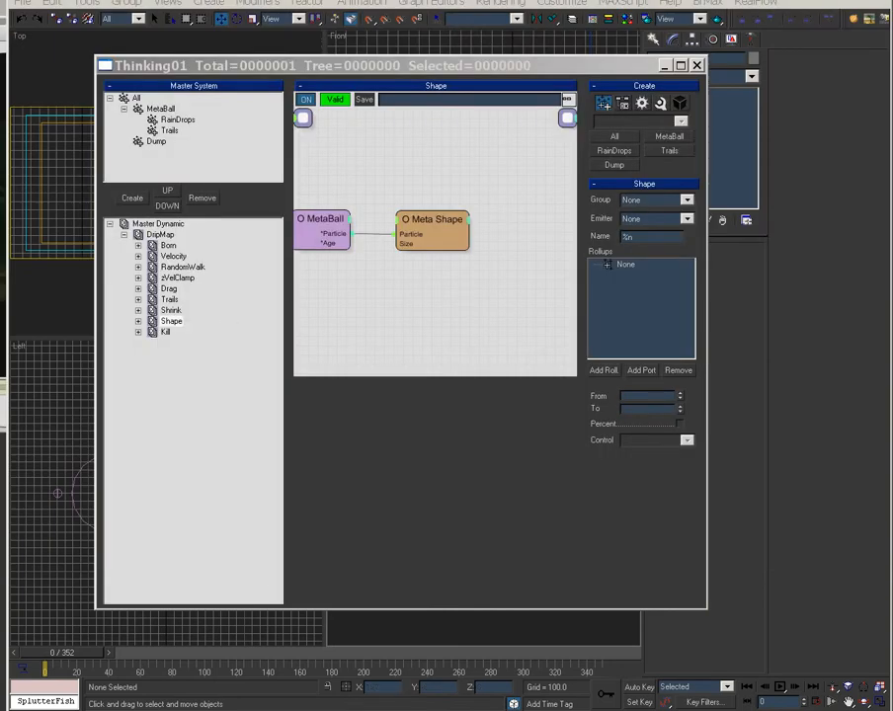
mouse_move(670, 601)
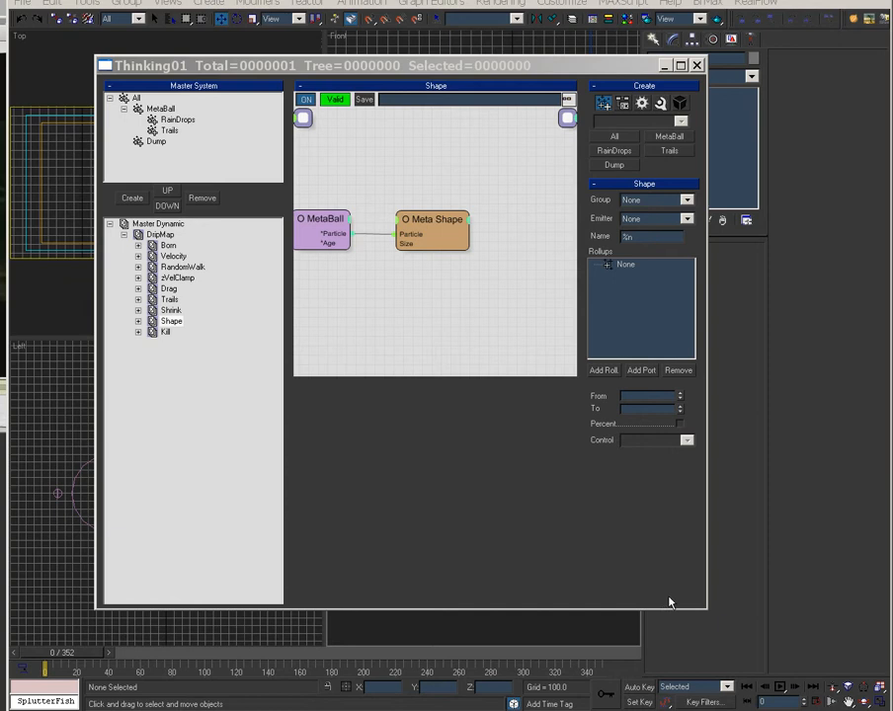
mouse_move(360, 306)
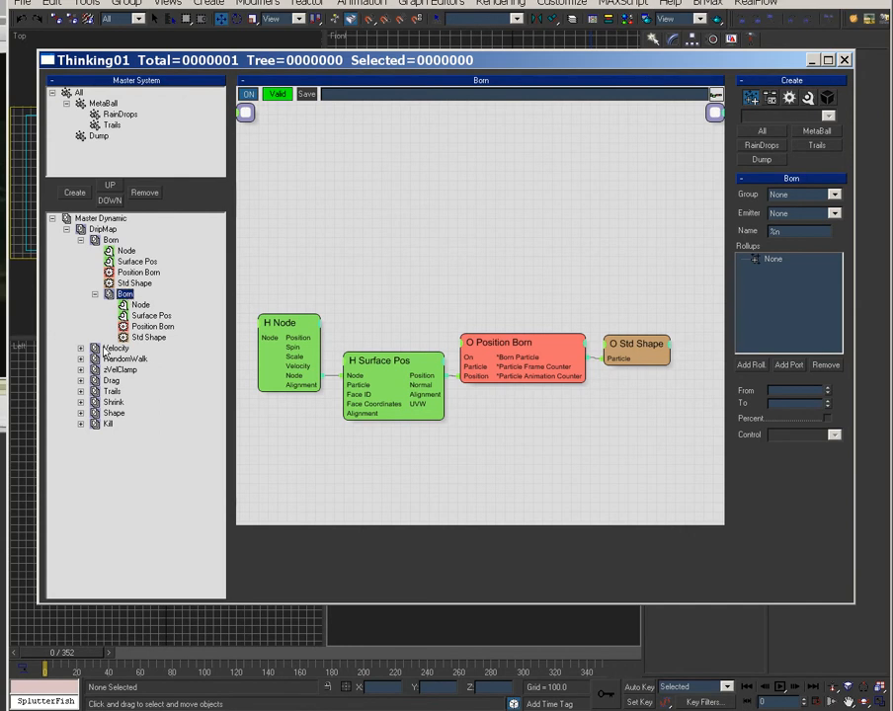
Display the Velocity, RandomWalk, zVelClamp and Drag rule graphs in turn, expanding Drag's operators.
left_click(117, 348)
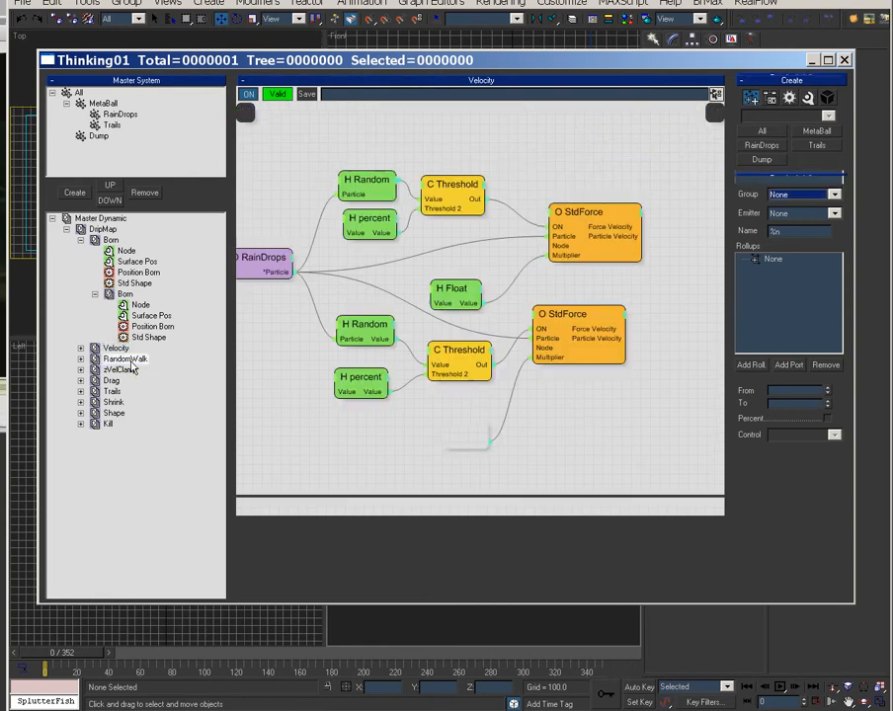
left_click(124, 359)
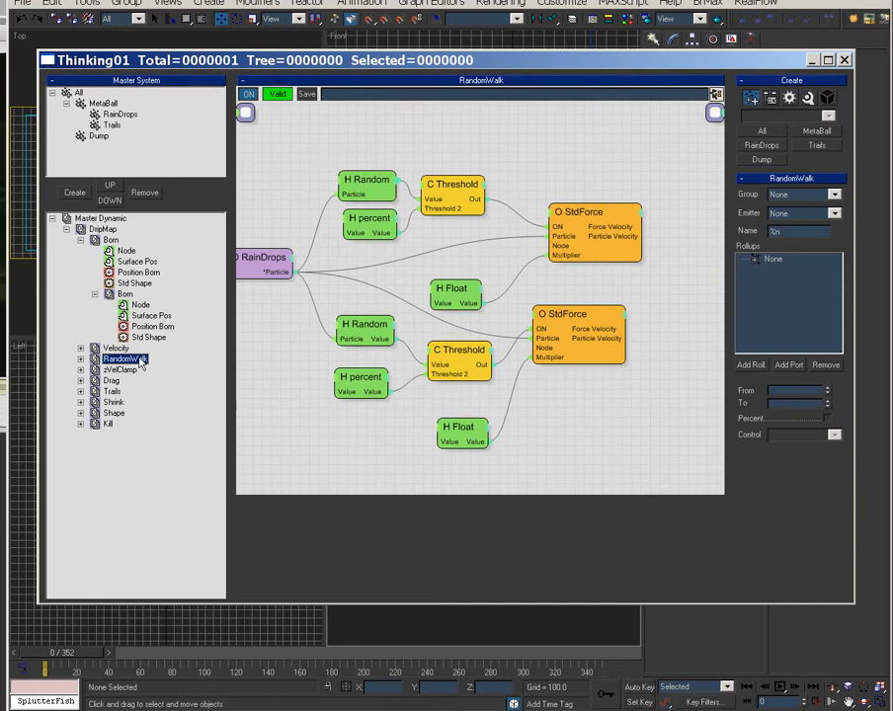
left_click(120, 369)
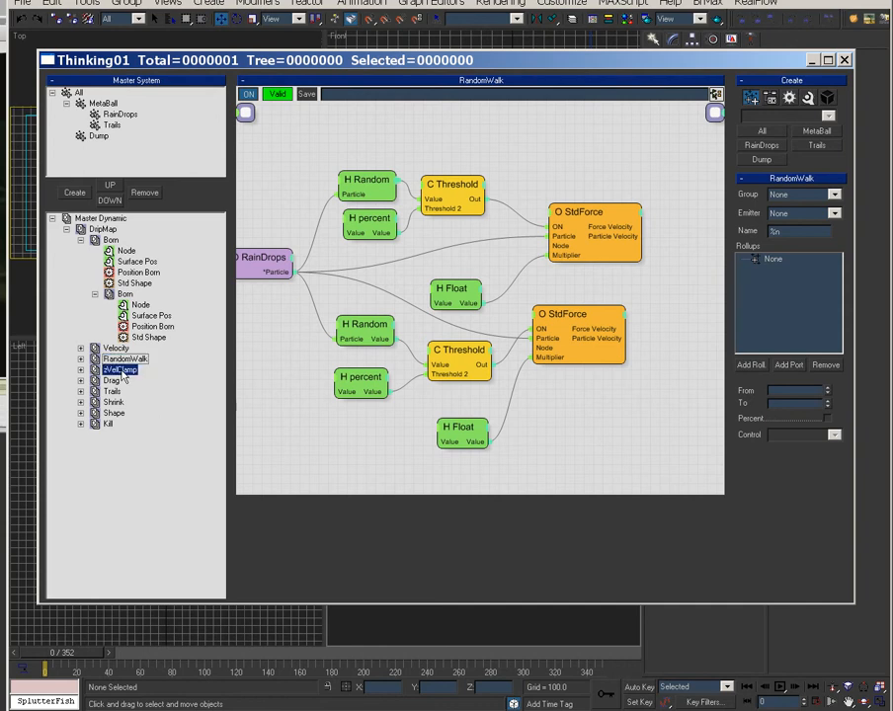
left_click(119, 368)
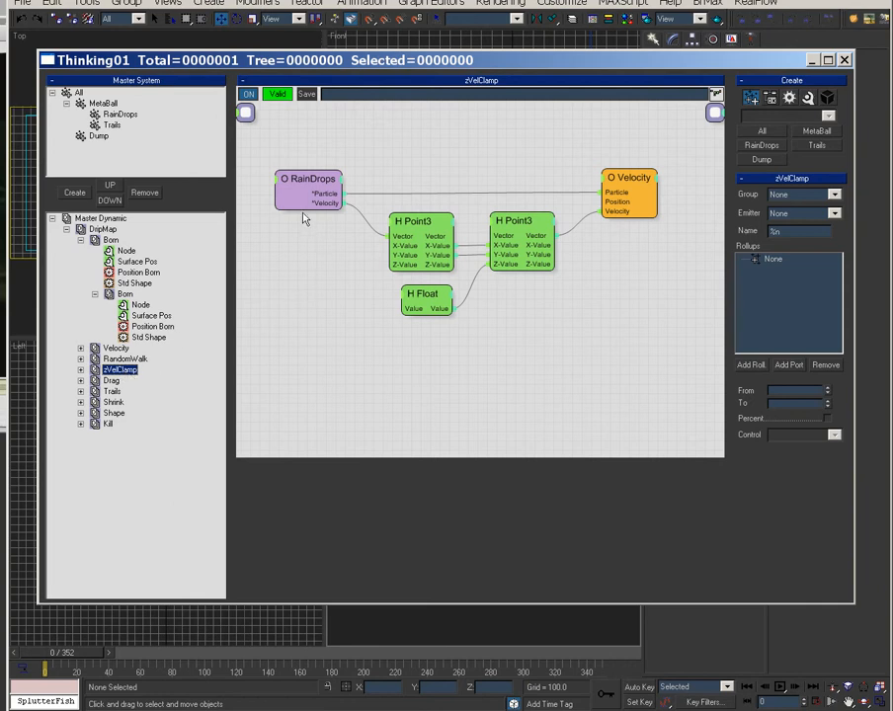
mouse_move(114, 385)
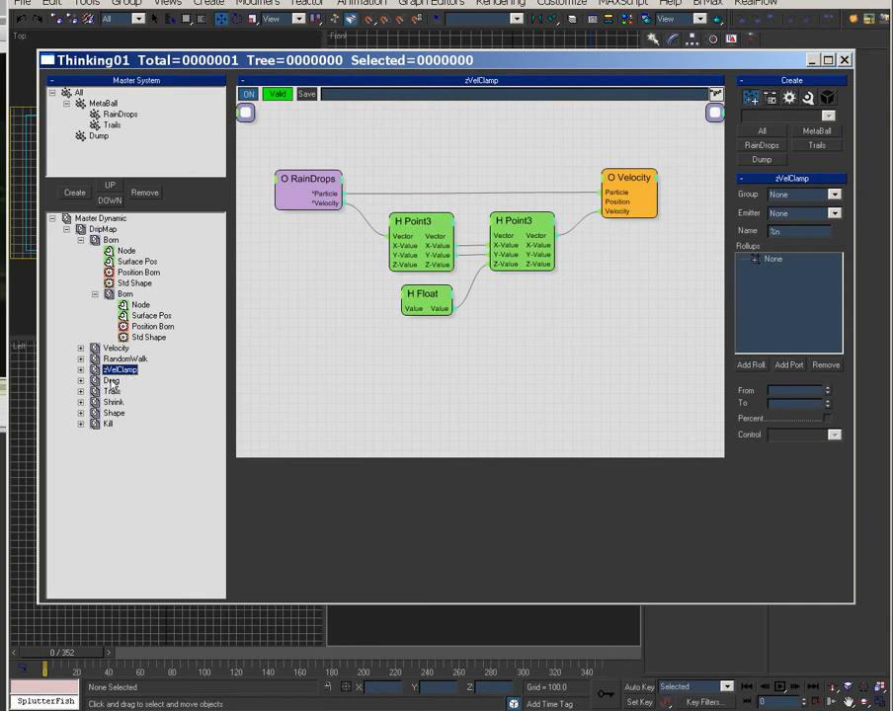
left_click(112, 380)
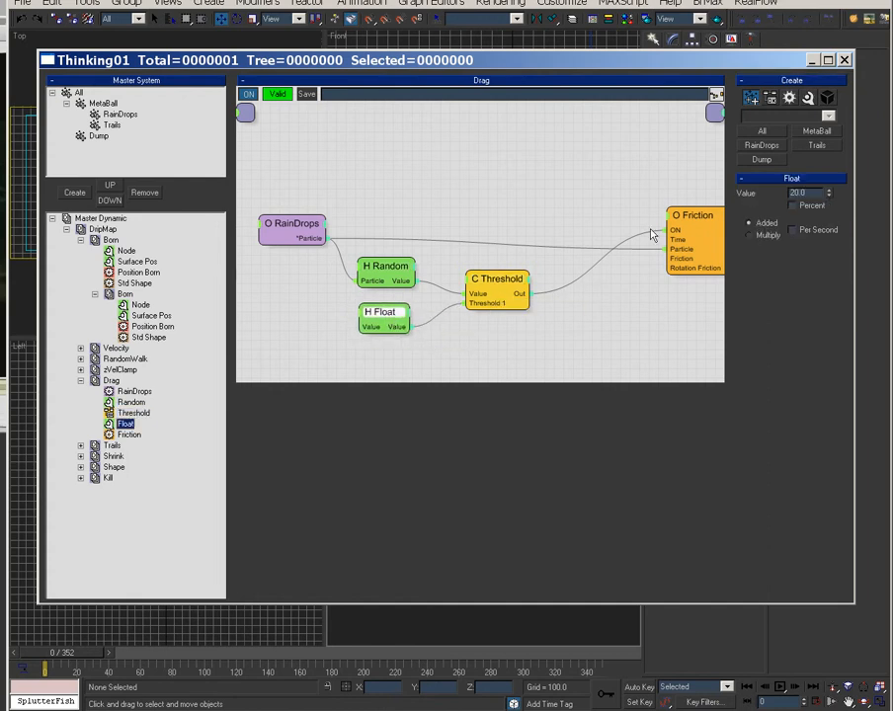
Inspect Drag's Friction operator settings, then view the Trails and Shrink rule graphs.
left_click(679, 203)
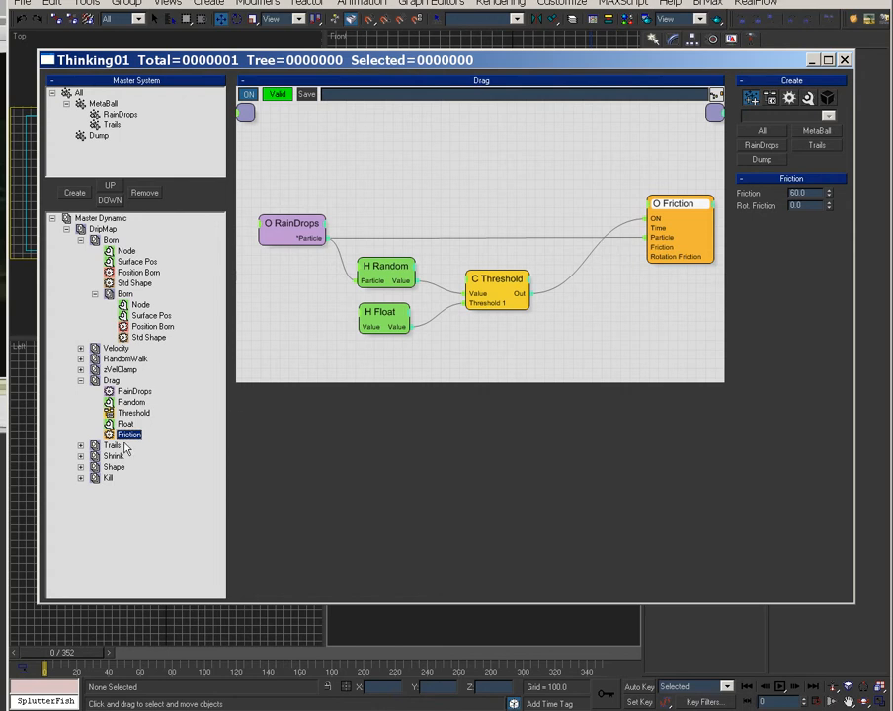
left_click(111, 444)
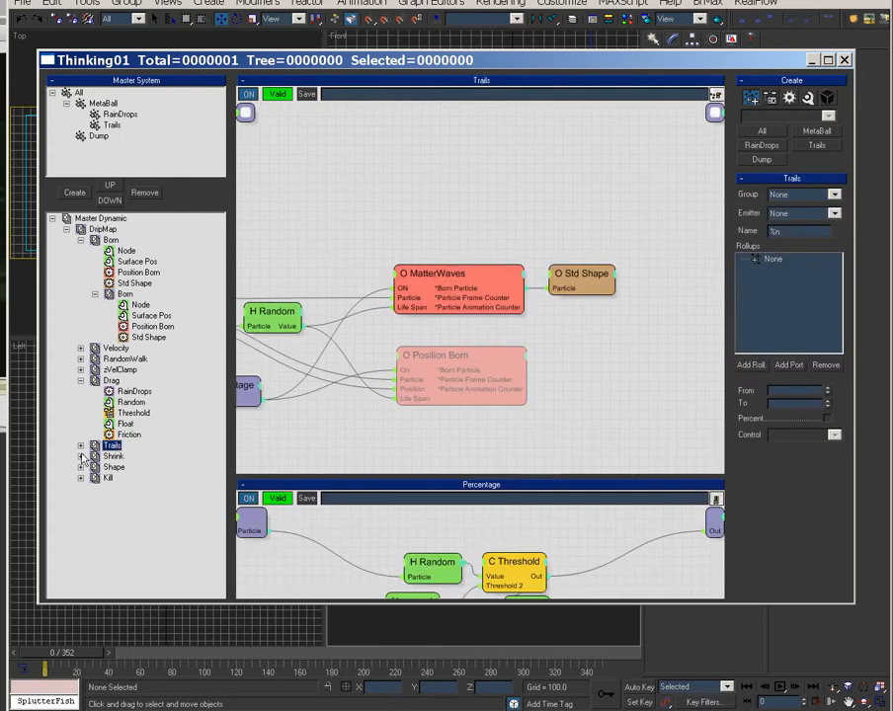
left_click(111, 380)
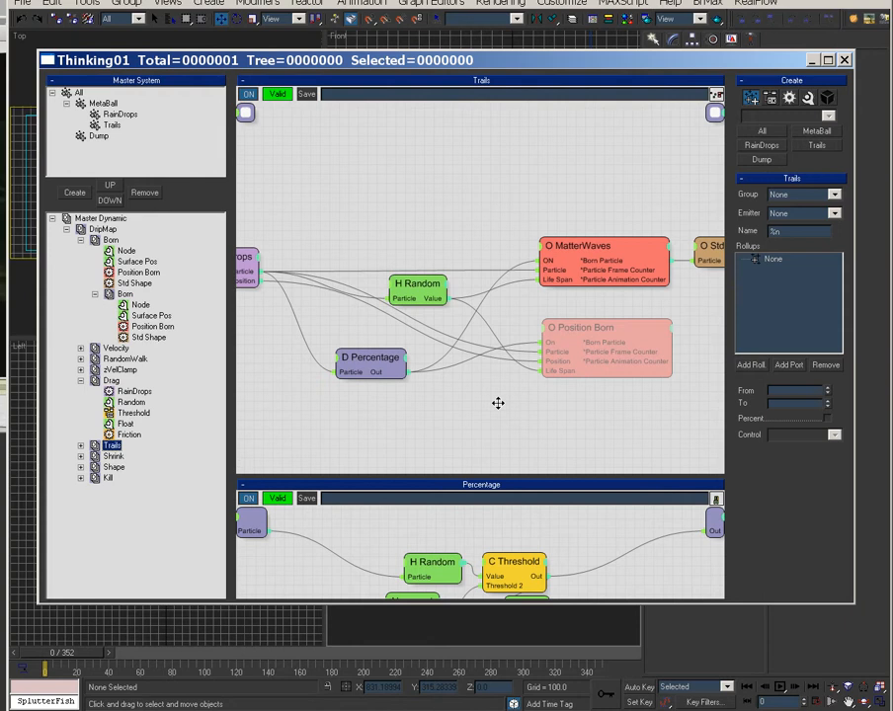
left_click(112, 456)
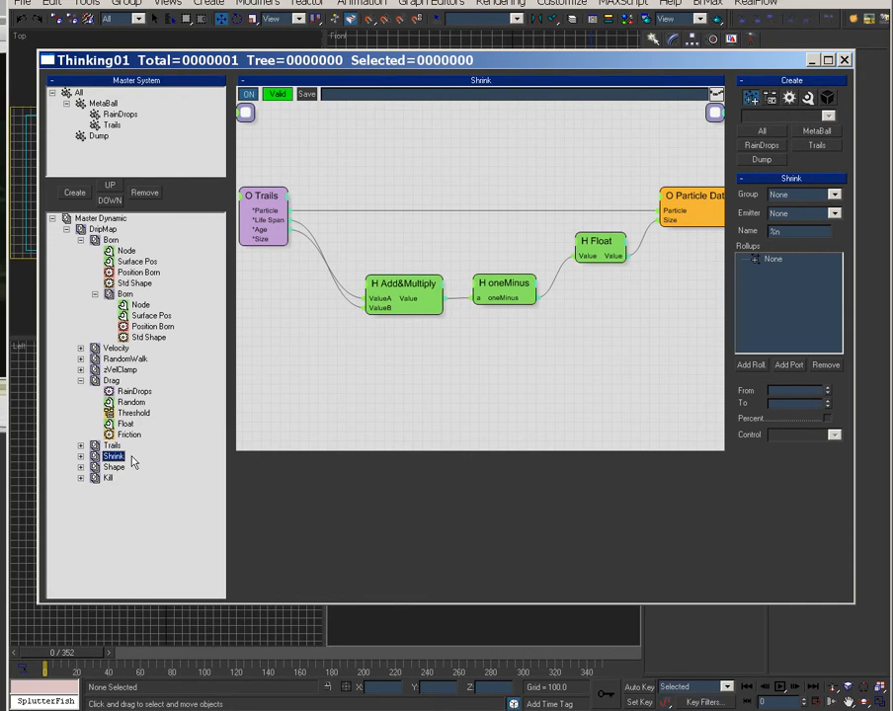
View the Shape and Kill graphs, collapse Born and Drag, and show Particle Die settings.
left_click(113, 466)
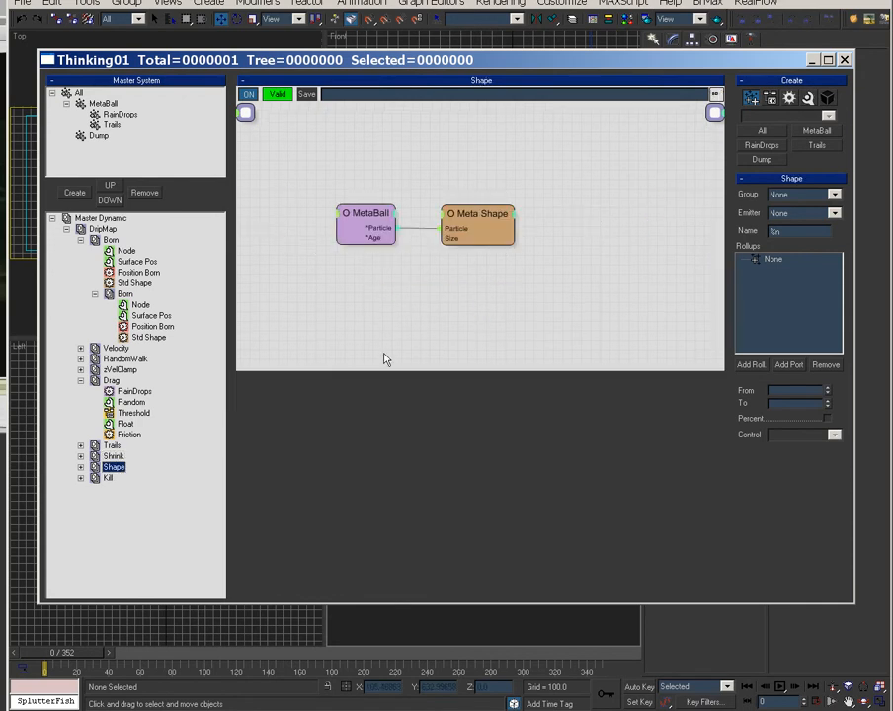
left_click(107, 478)
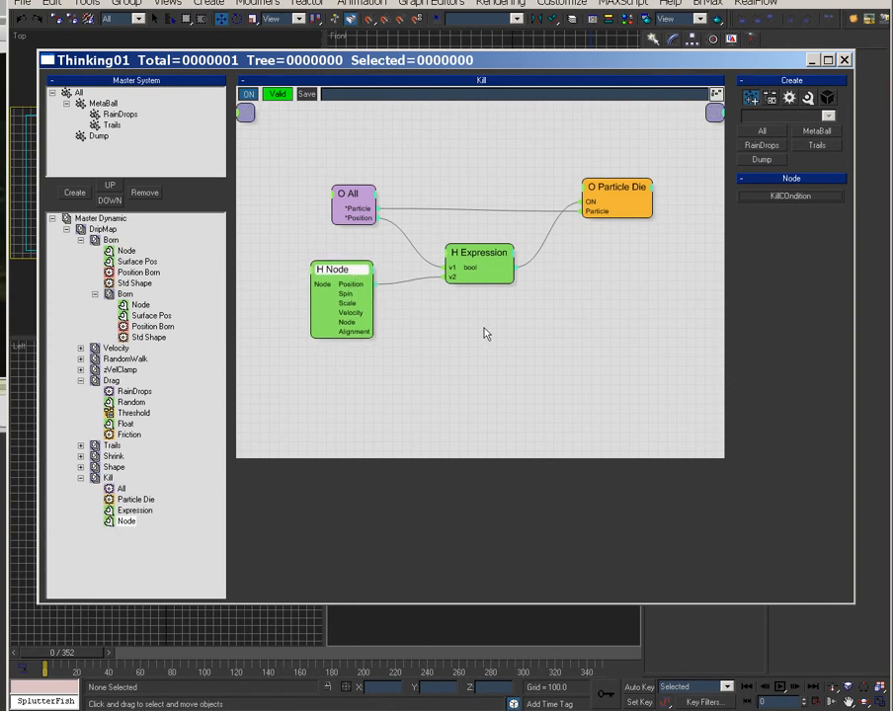
mouse_move(478, 315)
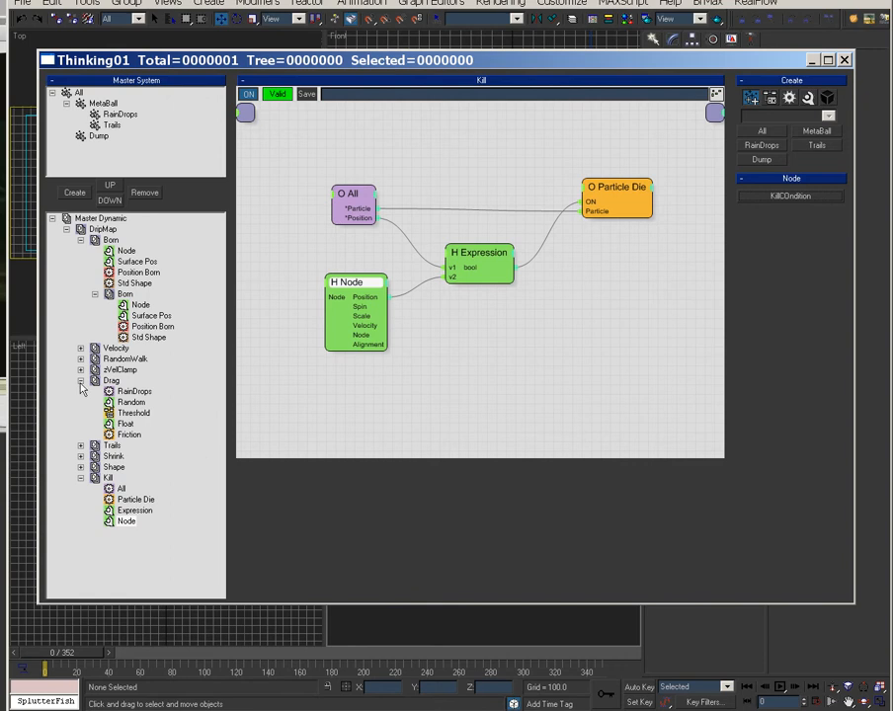
mouse_move(82, 244)
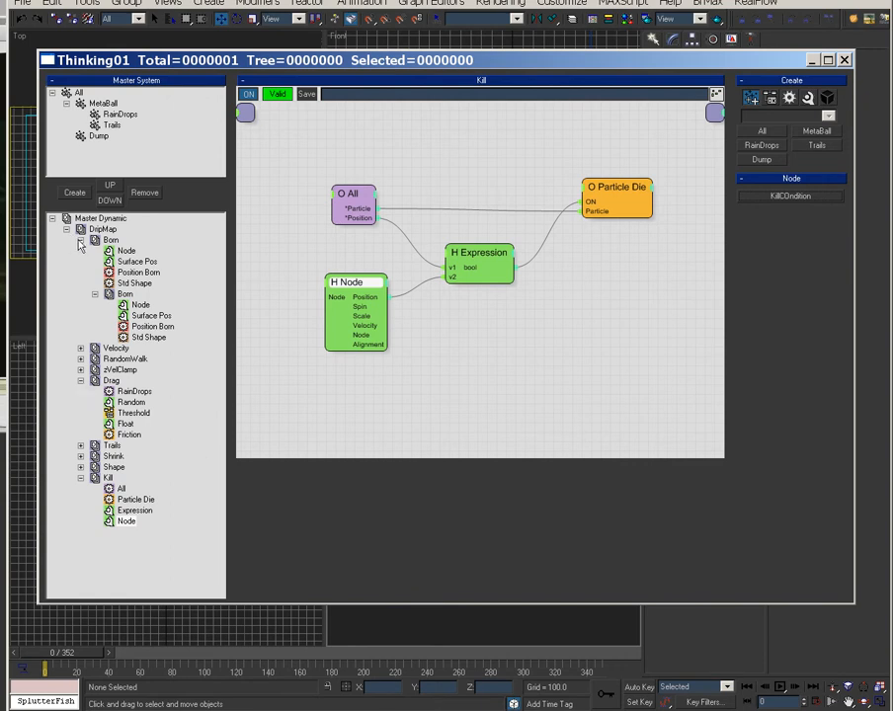
left_click(81, 240)
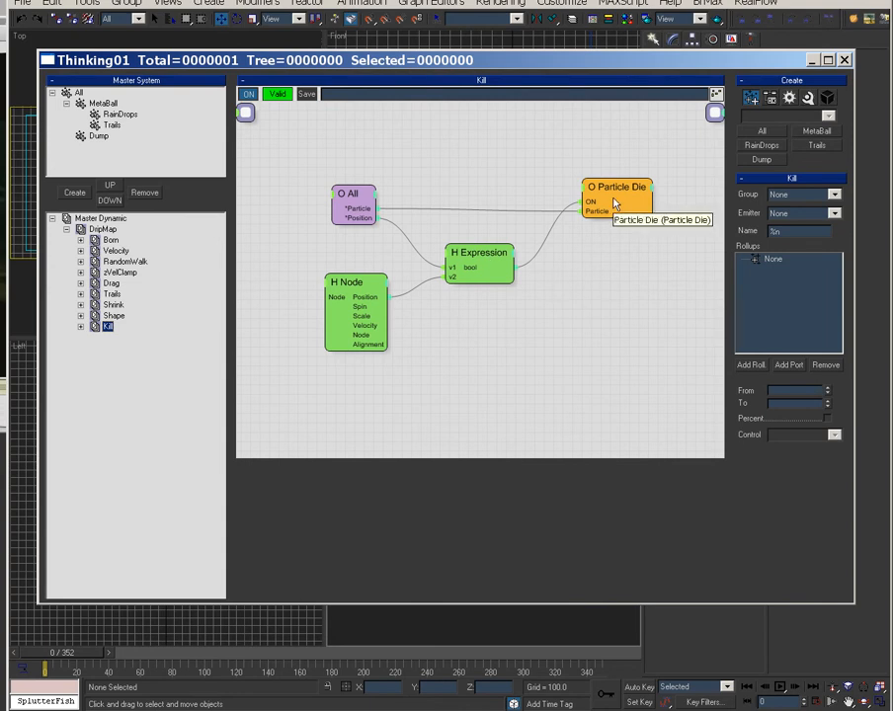
left_click(617, 187)
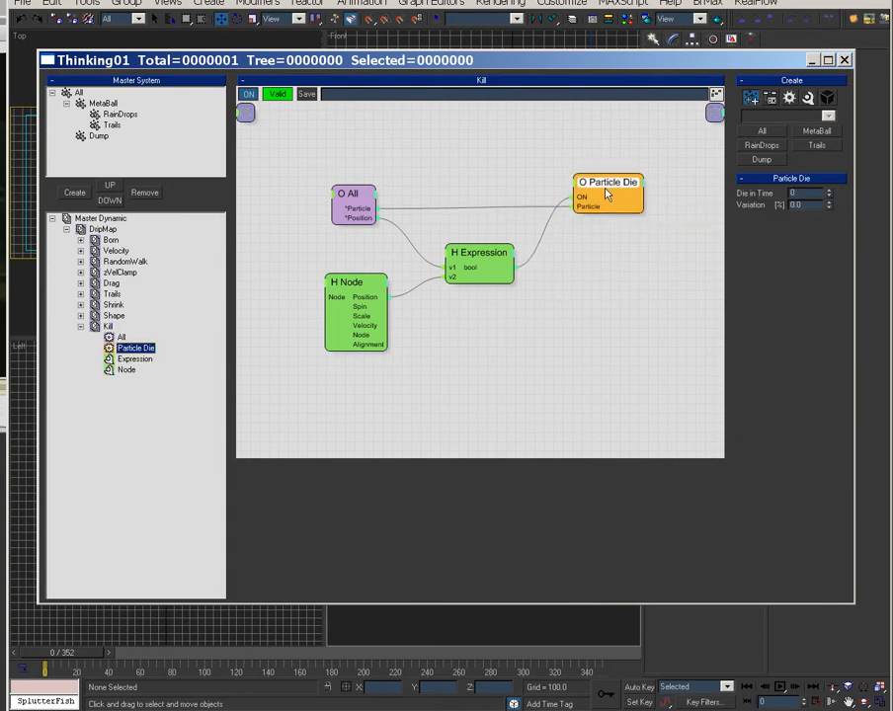